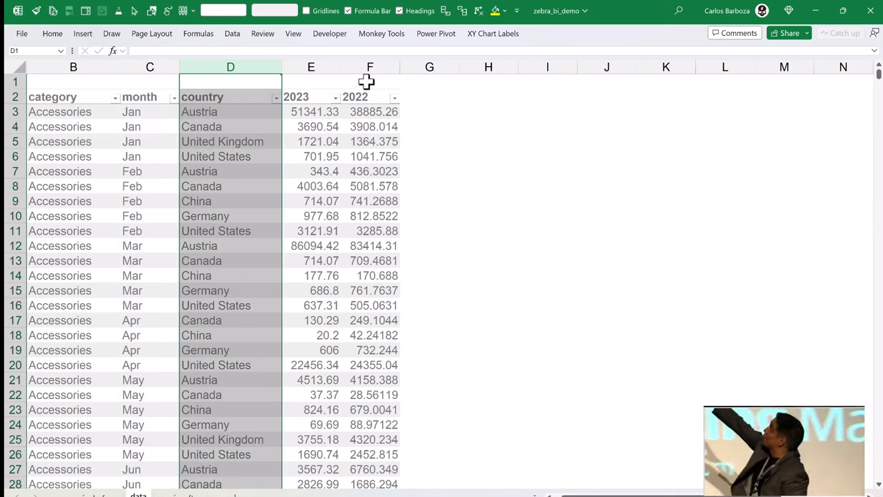
Insert a PivotTable from the data table onto the existing worksheet
click(370, 80)
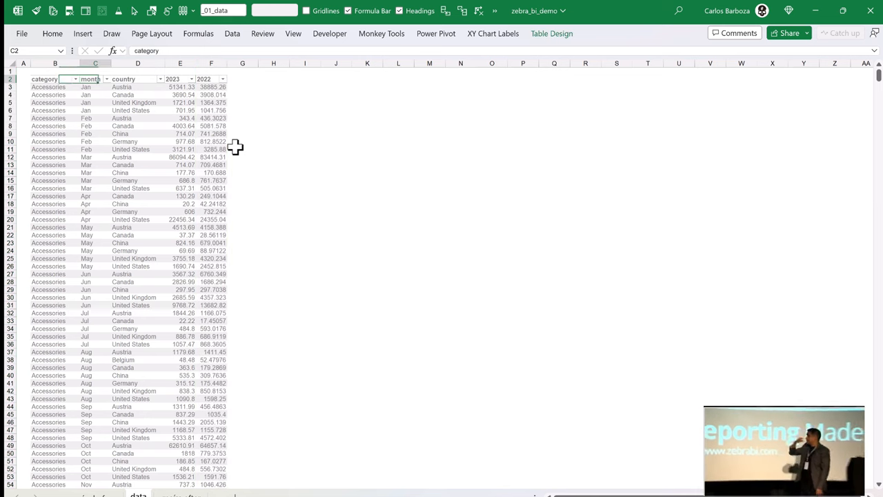
click(83, 33)
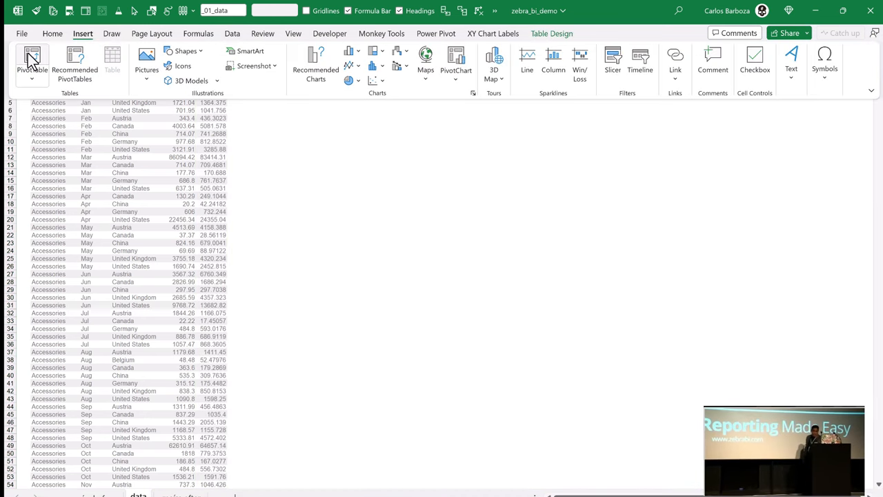
click(32, 62)
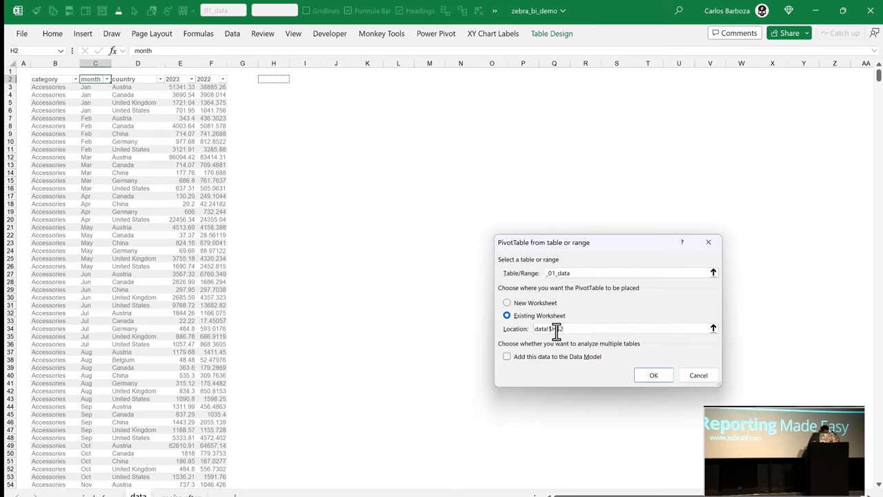
click(655, 375)
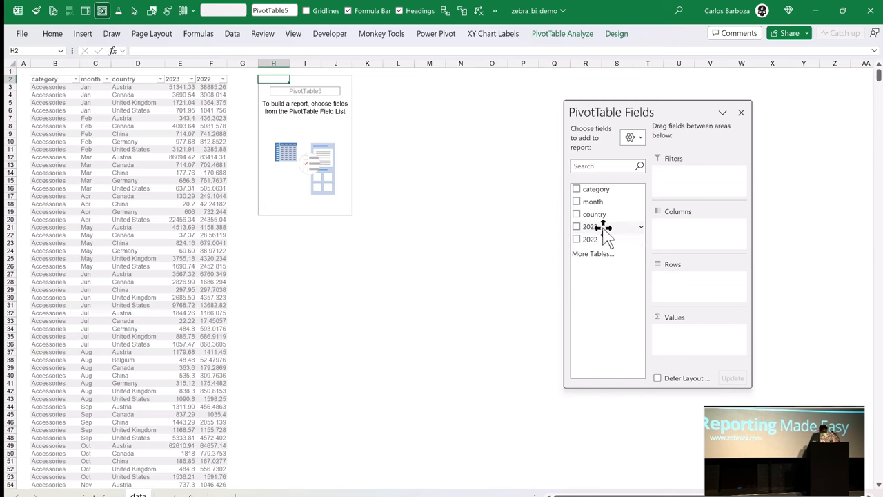
Put month in Rows and Sum of 2023 and Sum of 2022 in Values
click(577, 202)
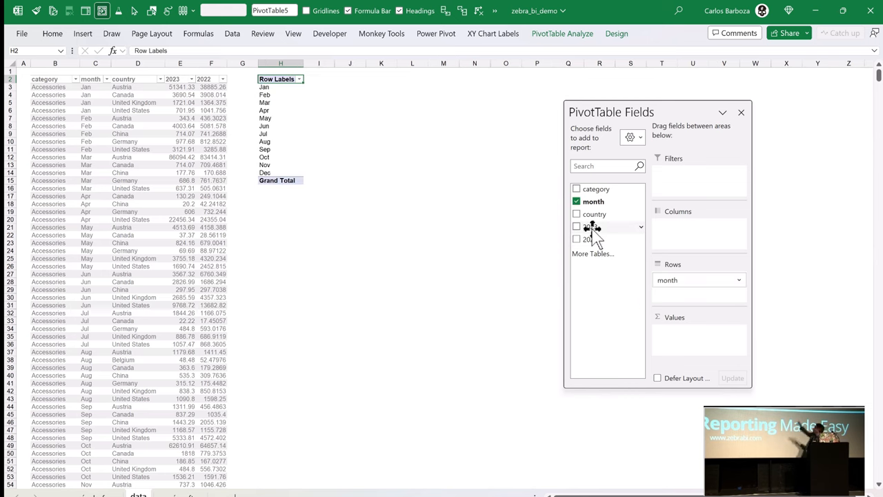
click(577, 226)
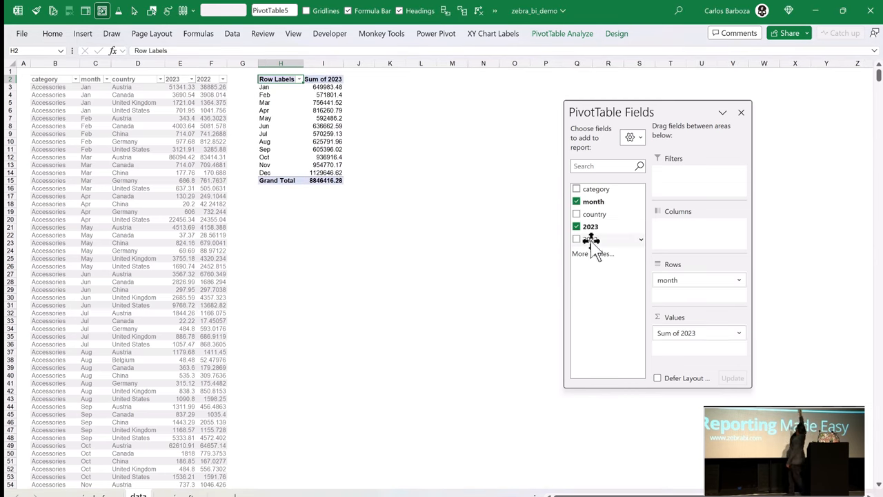
click(577, 239)
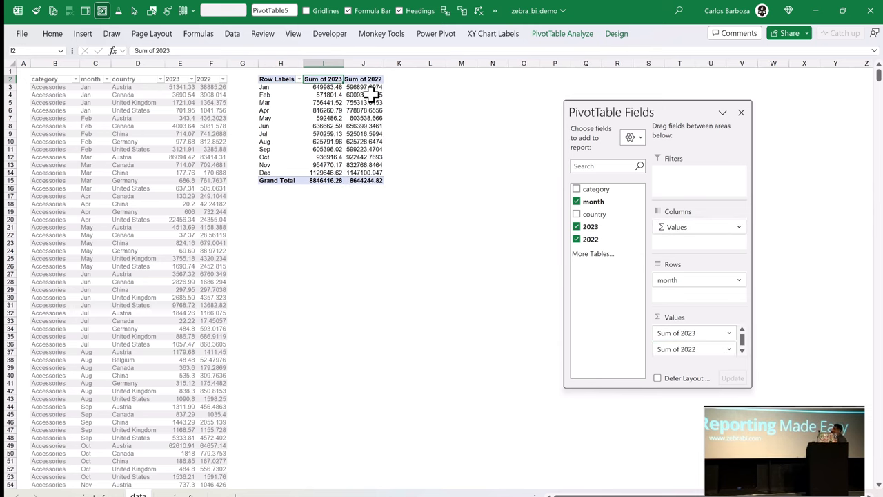
click(363, 79)
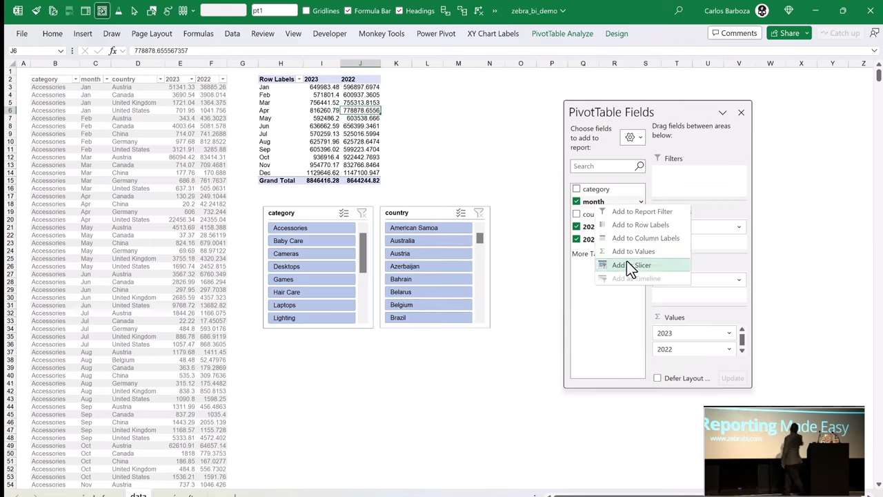
Add a month slicer alongside the category and country slicers
click(634, 265)
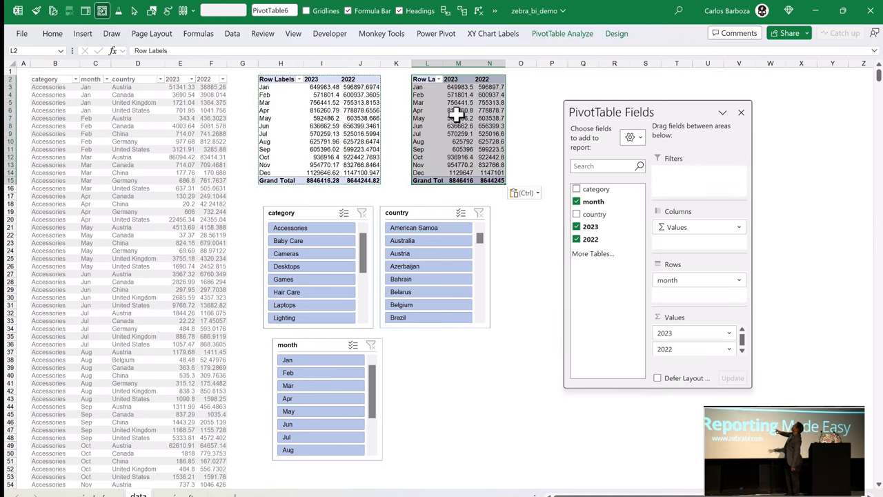
Swap month for category in the copied pivot's Rows, then set up a third pivot by country
click(577, 201)
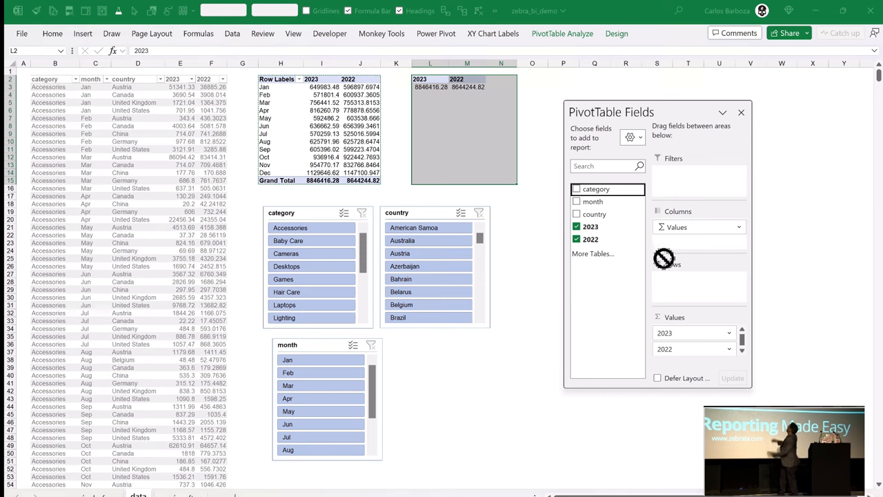
click(577, 188)
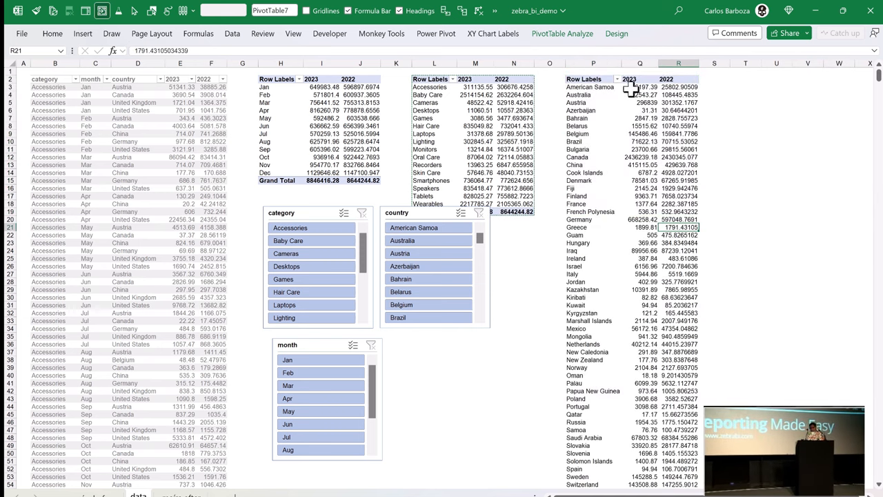
click(641, 86)
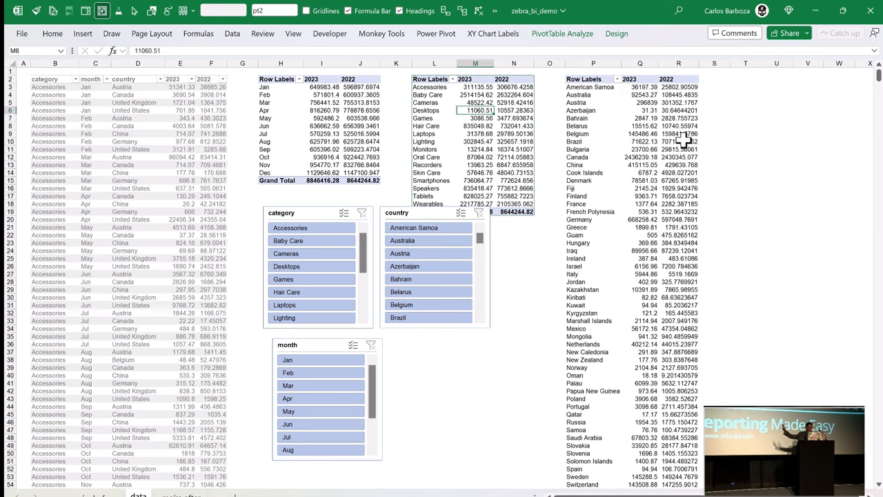
click(640, 132)
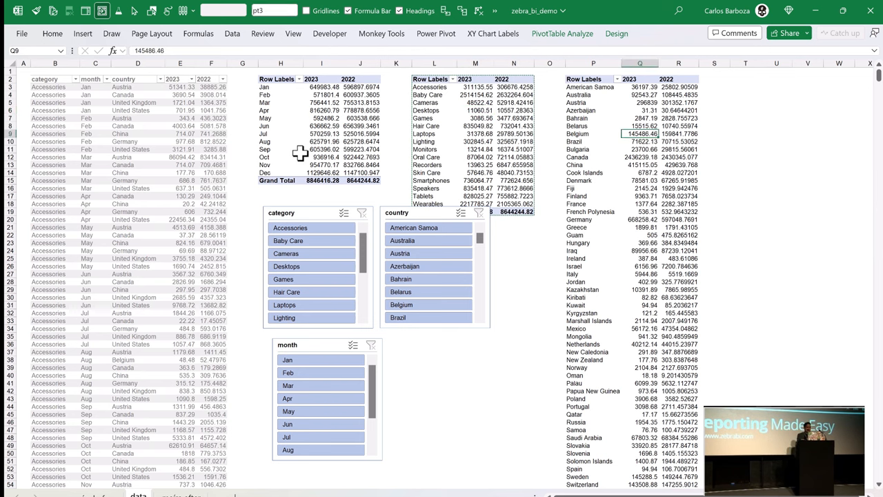
Insert Zebra BI visuals from the monthly and category pivot tables
click(53, 33)
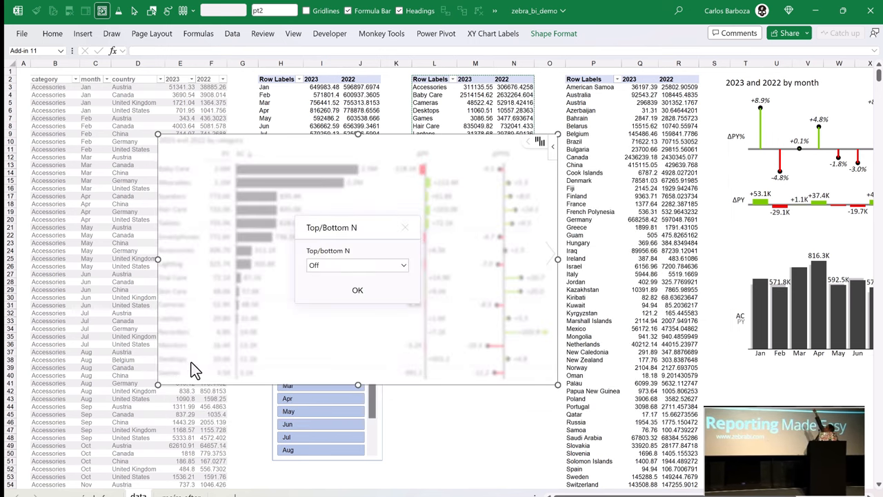
Set the category table to Top N by AC with 5 items, rest grouped as Others
click(357, 265)
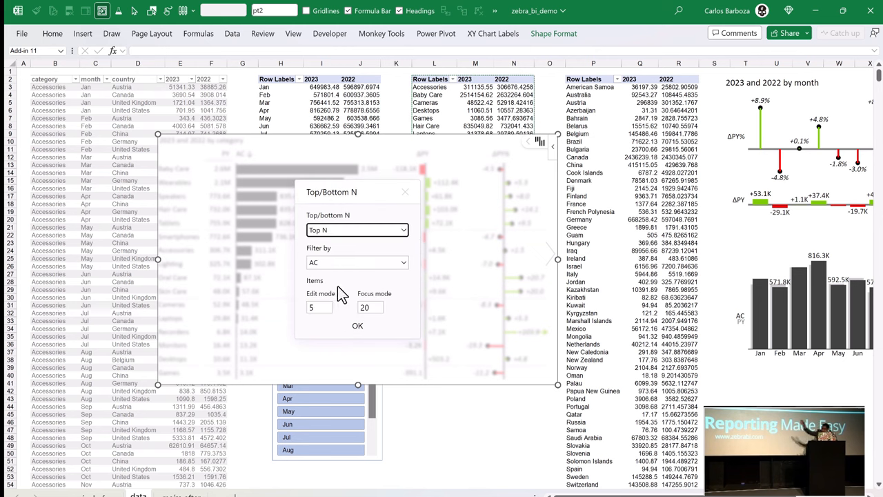
click(357, 326)
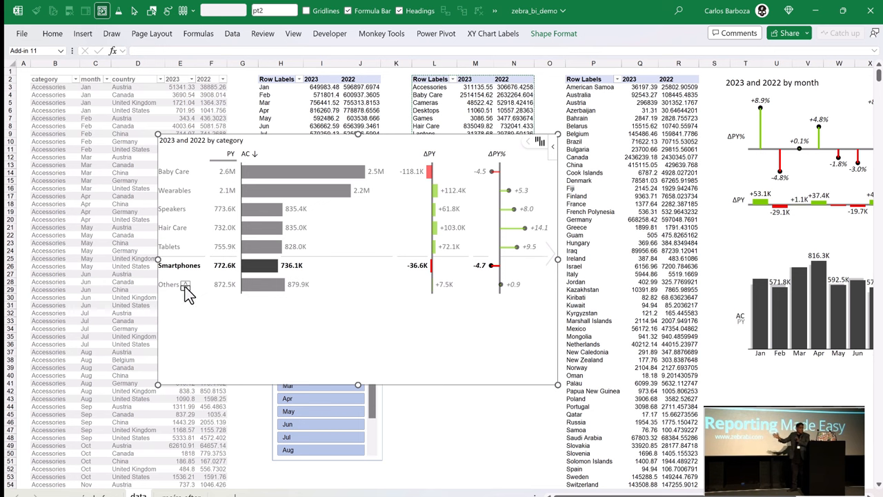
click(186, 284)
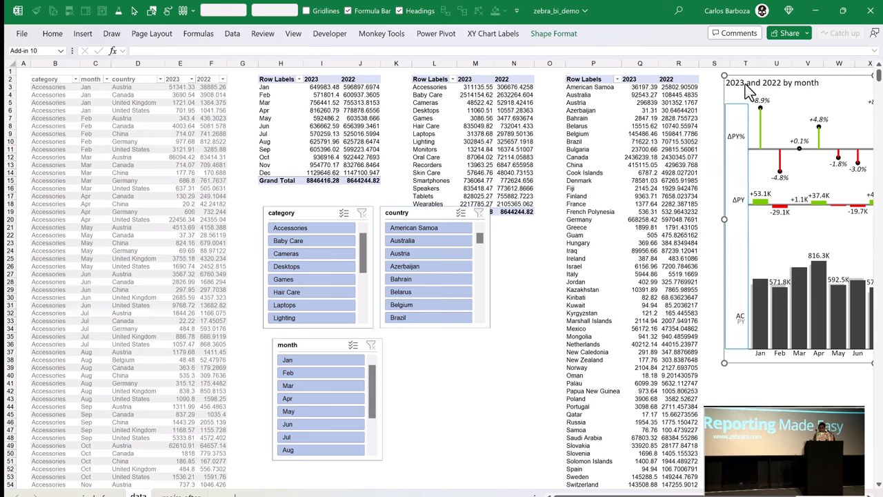
Insert a Zebra BI country table and limit it to the Top N countries plus Others
click(839, 72)
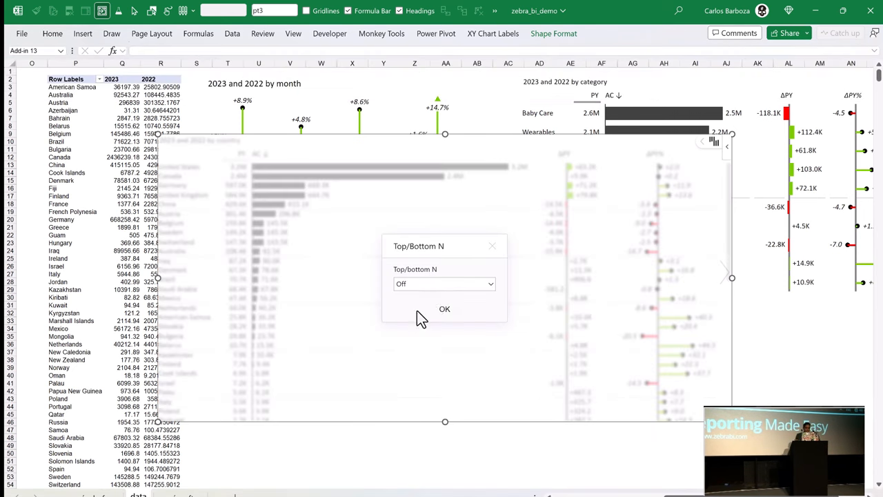
click(445, 285)
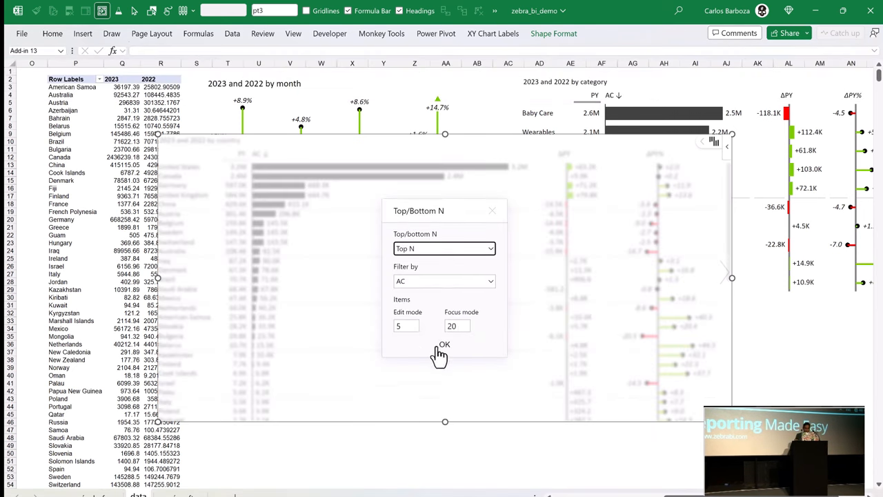
click(445, 348)
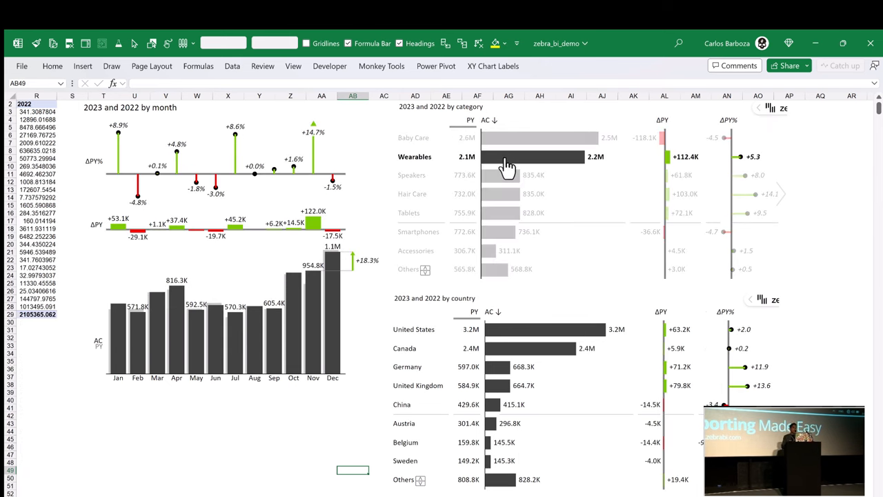
Sort the category table by ΔPY% descending so Hair Care, Tablets and Speakers lead
click(508, 157)
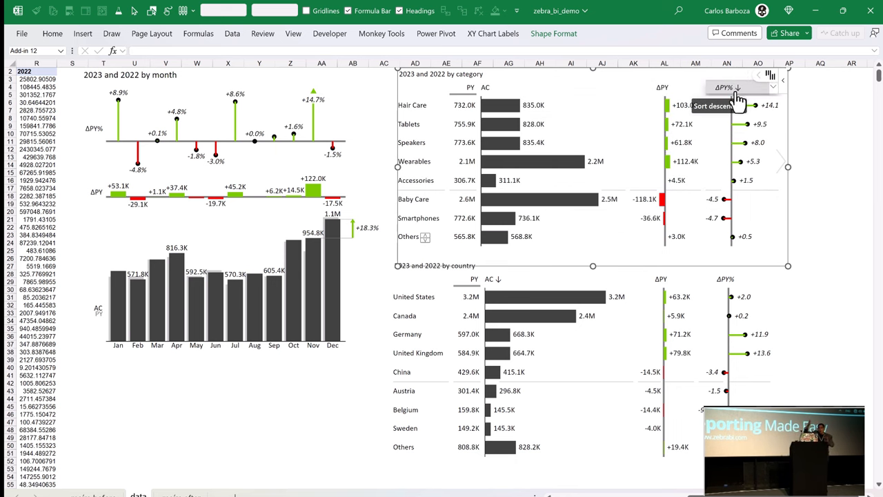
Re-sort categories by ΔPY% ascending and countries by ΔPY descending
click(737, 87)
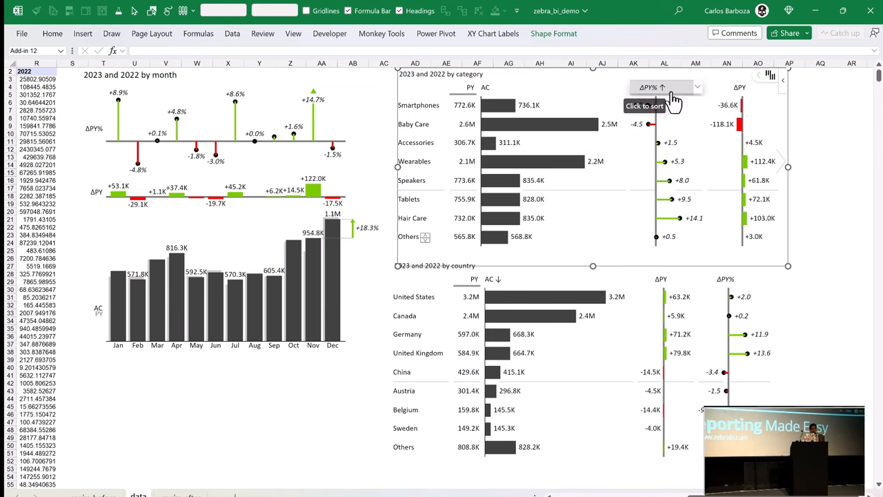
click(471, 87)
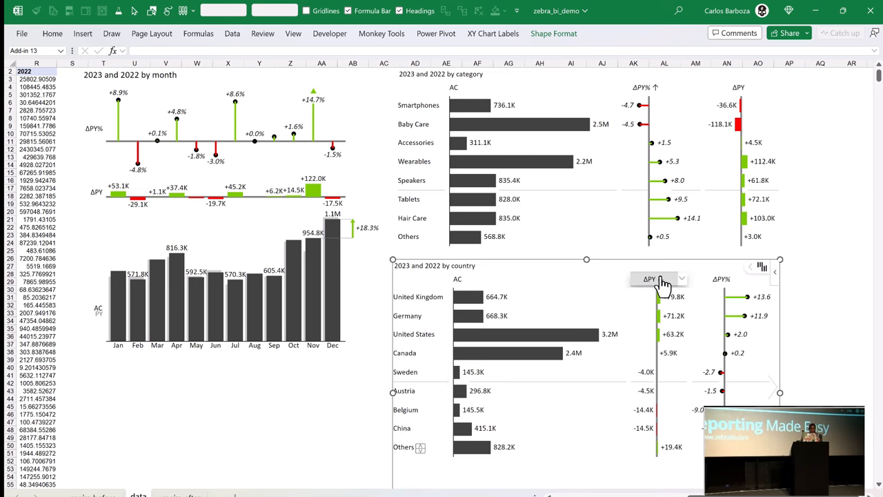
click(657, 279)
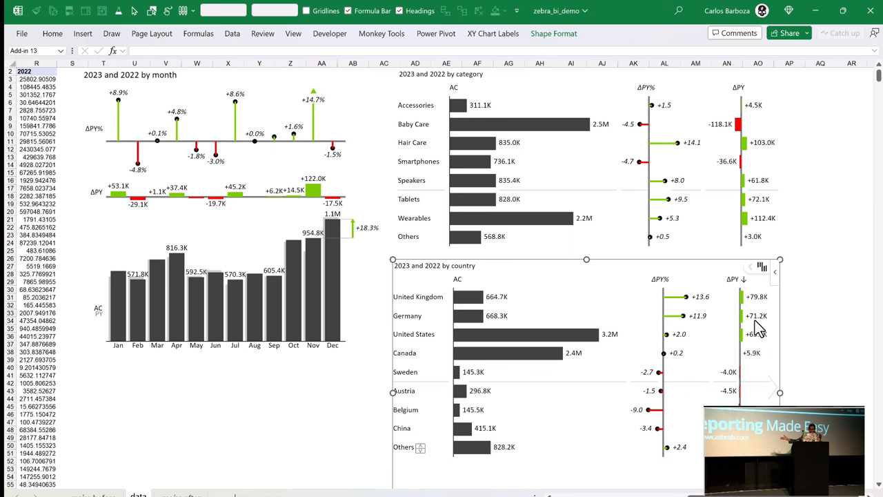
click(743, 279)
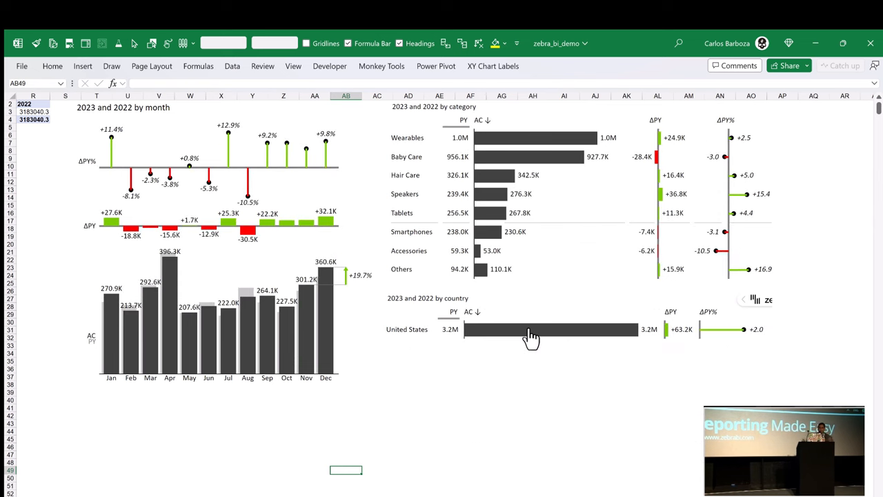
Cross-filter the whole dashboard to United States from the country table
click(552, 338)
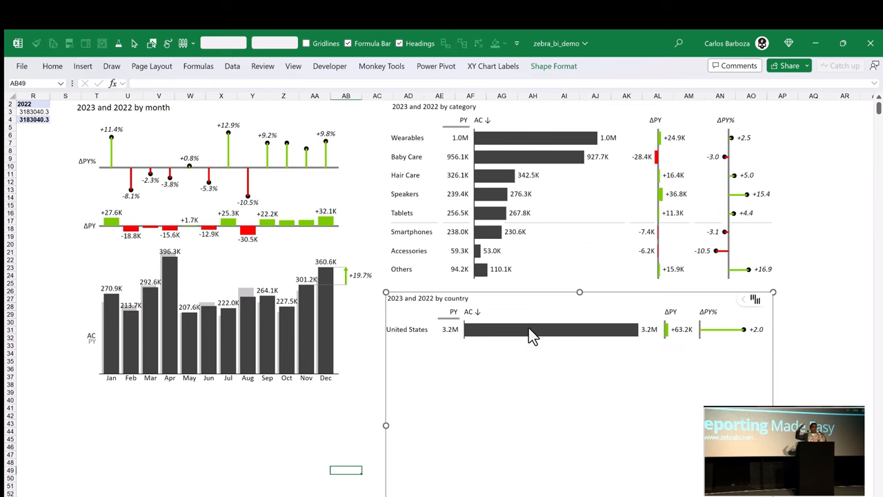